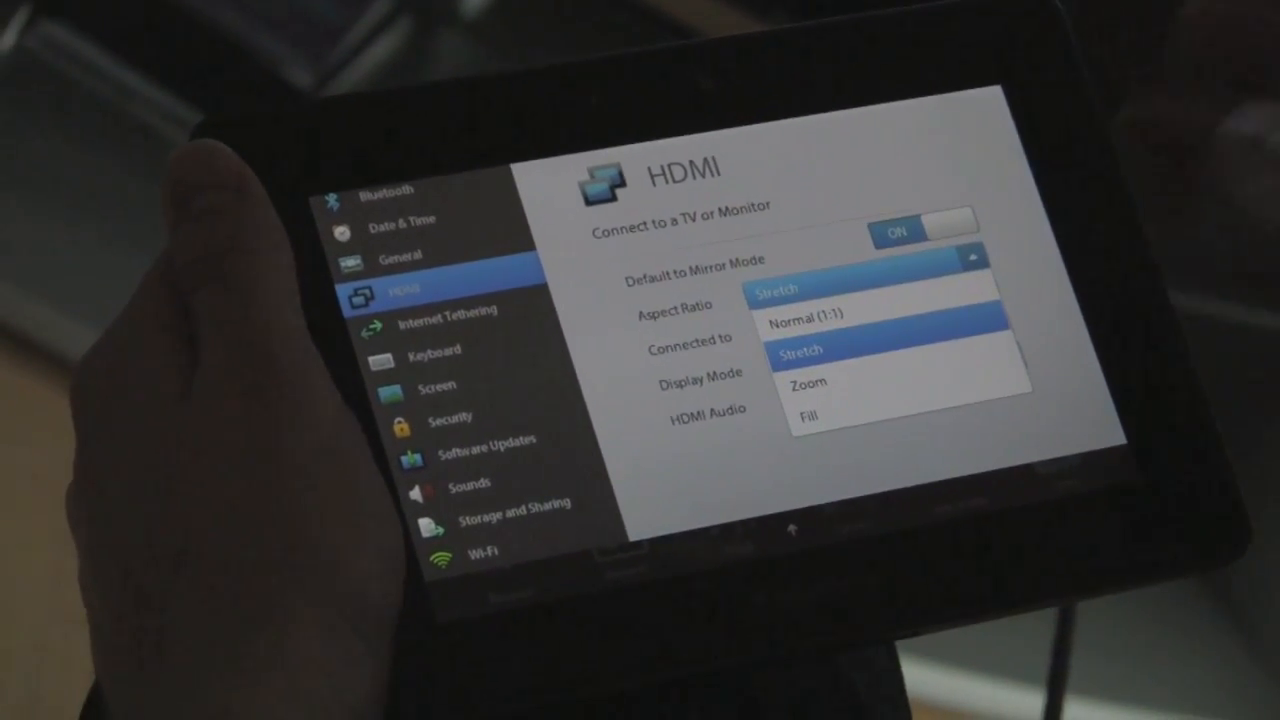
Step: Change the HDMI Aspect Ratio option from Stretch to Normal (1:1)
click(811, 314)
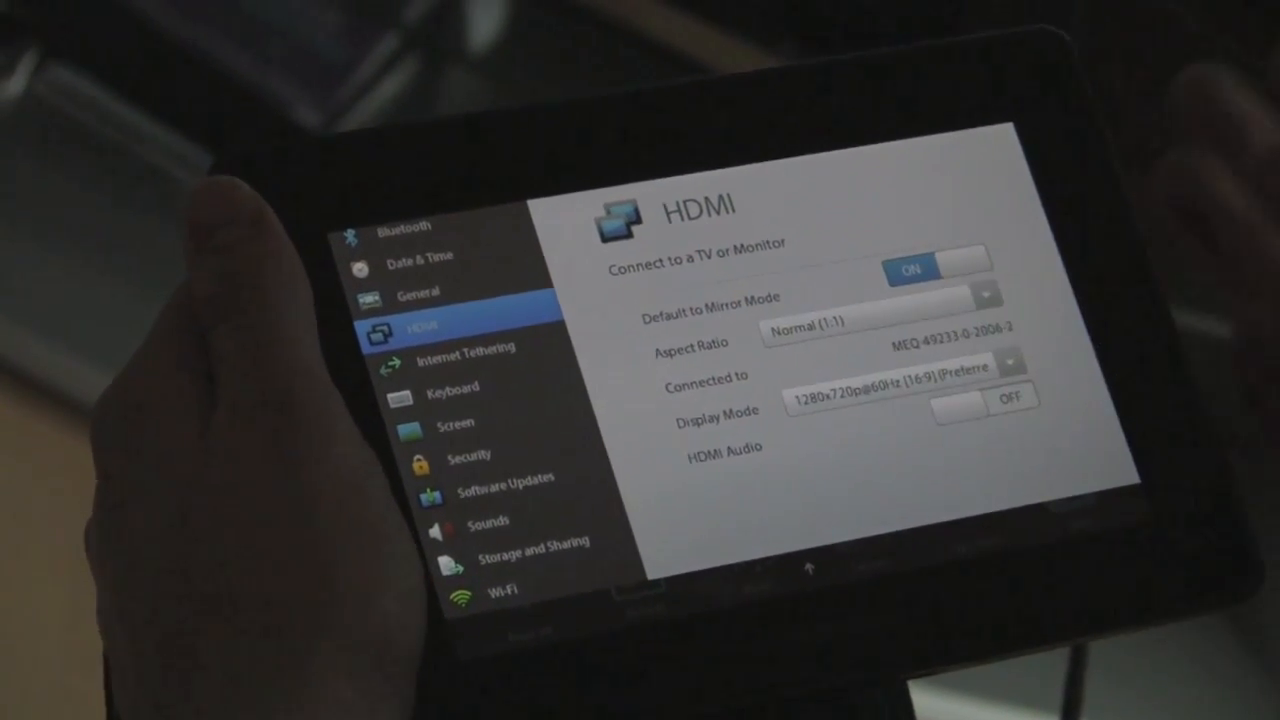